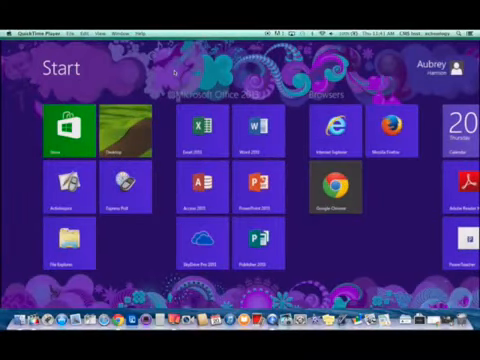
Scroll the Start screen right until the Sport Board tile is visible
scroll(right, 3)
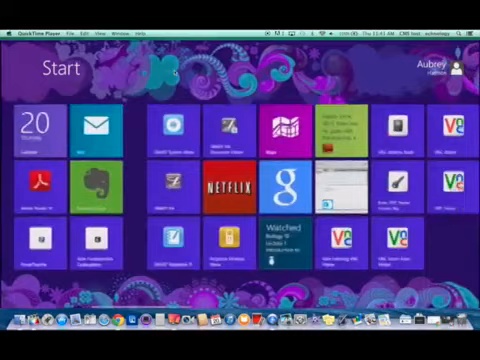
scroll(right, 3)
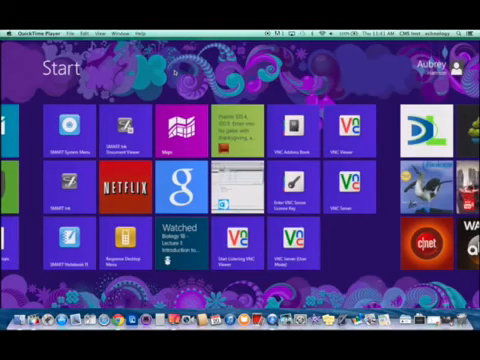
scroll(right, 3)
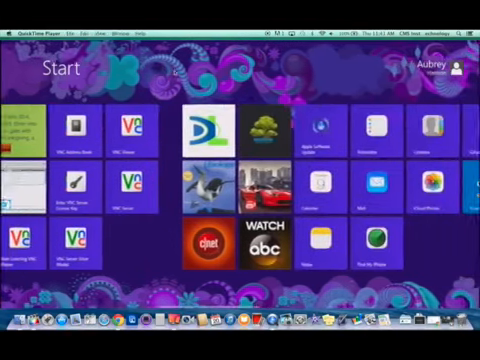
scroll(right, 3)
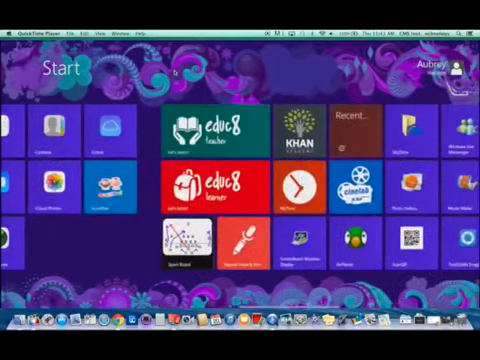
Launch Sport Board so its main menu of sports appears
click(188, 244)
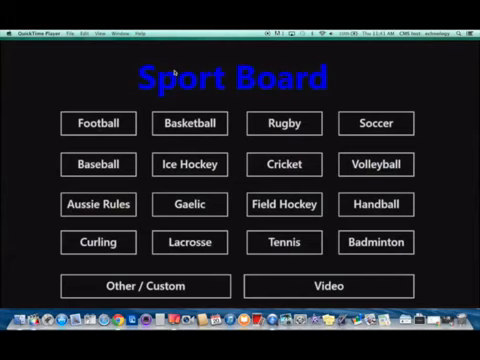
Open the Football board with the Pistol Pro Right formation, then the Video Board
click(98, 124)
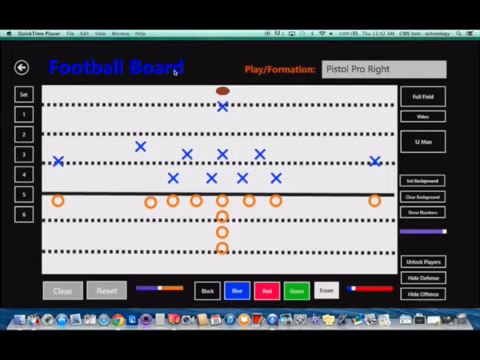
click(420, 116)
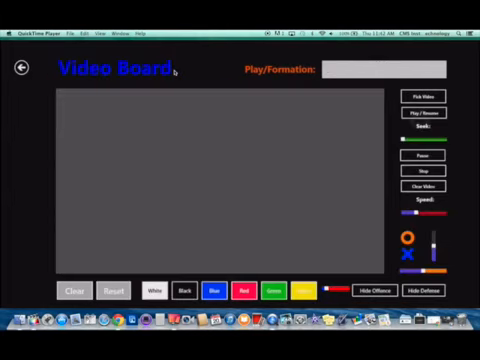